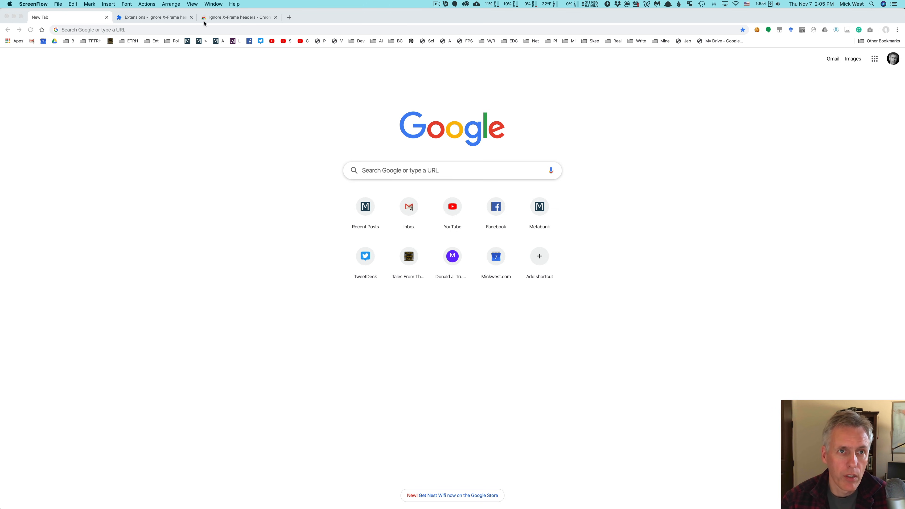
Load cnn.com, then foxnews.com, in the same tab from the omnibox
{"action": "type", "text": "cnn.com"}
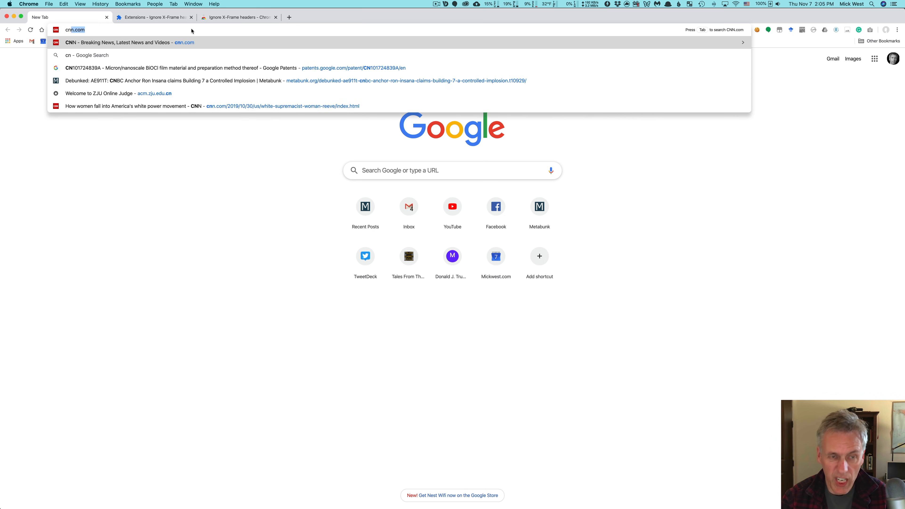
{"action": "key", "text": "Return"}
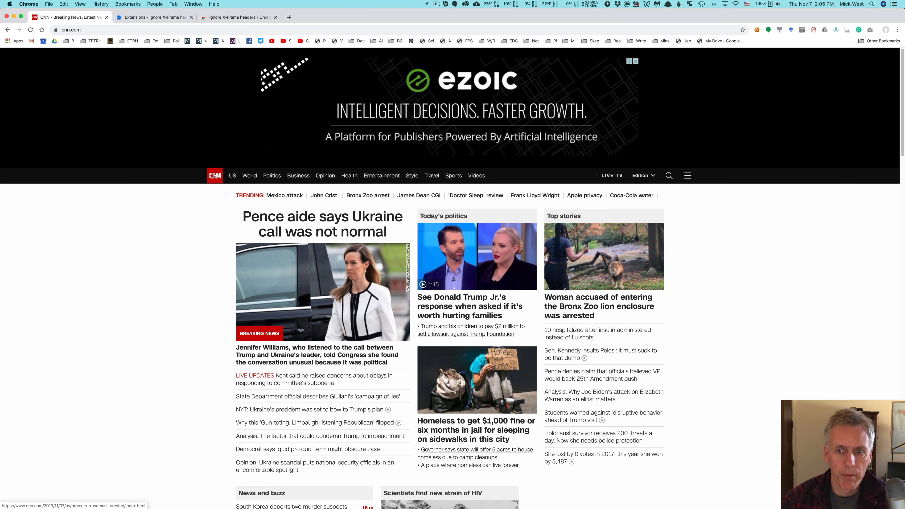
{"action": "type", "text": "foxnews.com"}
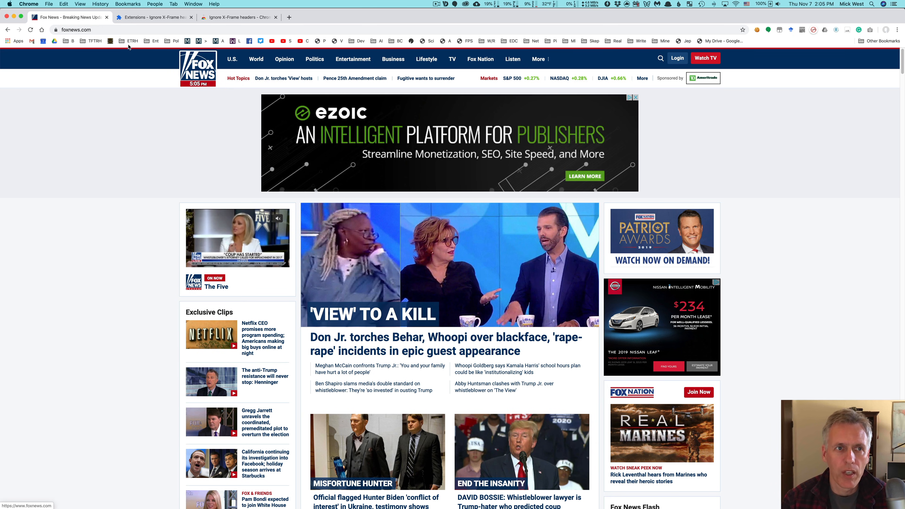
Navigate to news.metabunk.org to show the twelve-site news grid
{"action": "left_click", "coordinate": [75, 29]}
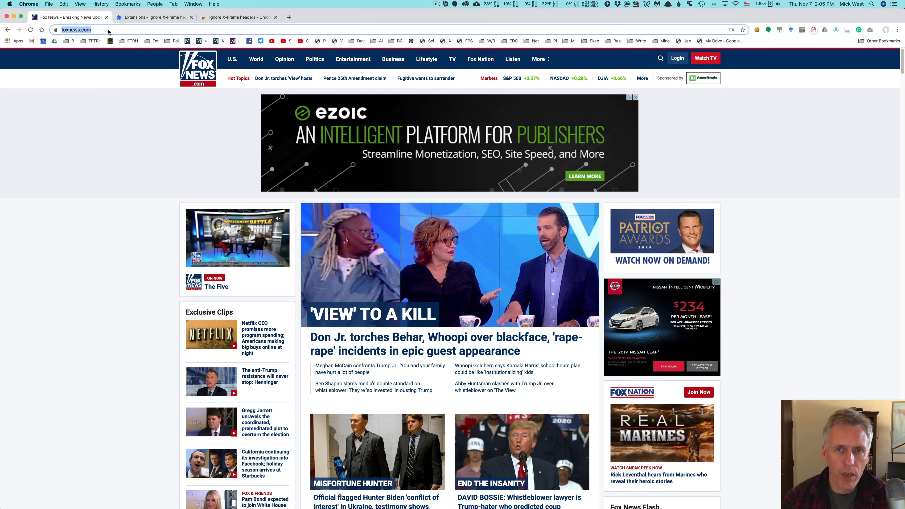
{"action": "type", "text": "news.metabunk.org"}
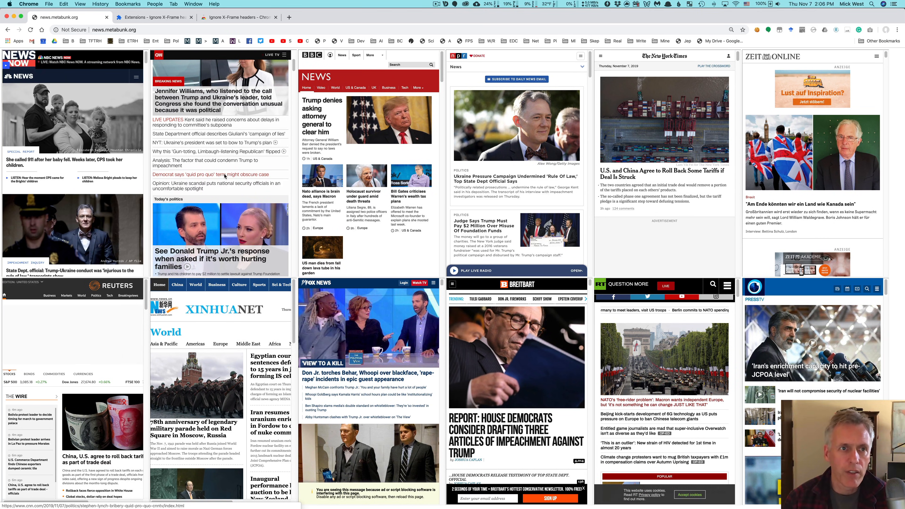
Reload the news grid, zoom it out via the View menu and keep waiting for unresponsive frames
{"action": "left_click", "coordinate": [113, 29]}
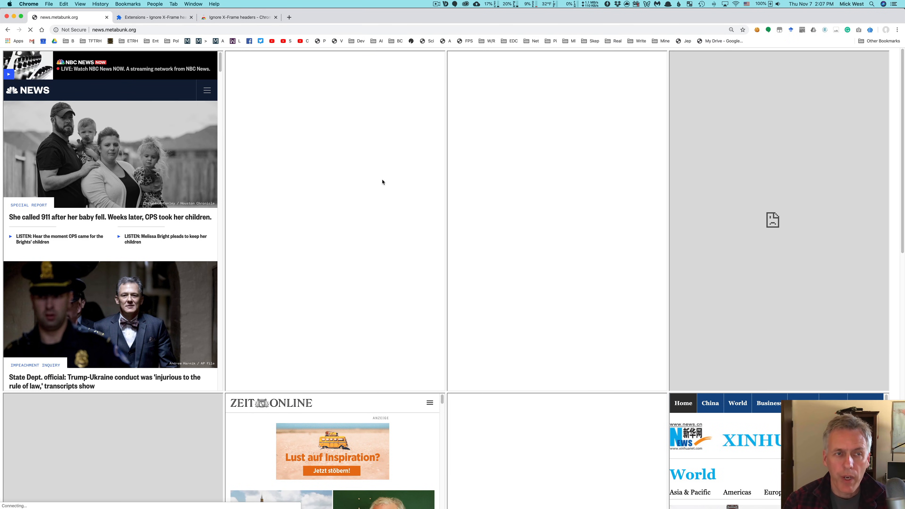
{"action": "mouse_move", "coordinate": [317, 155]}
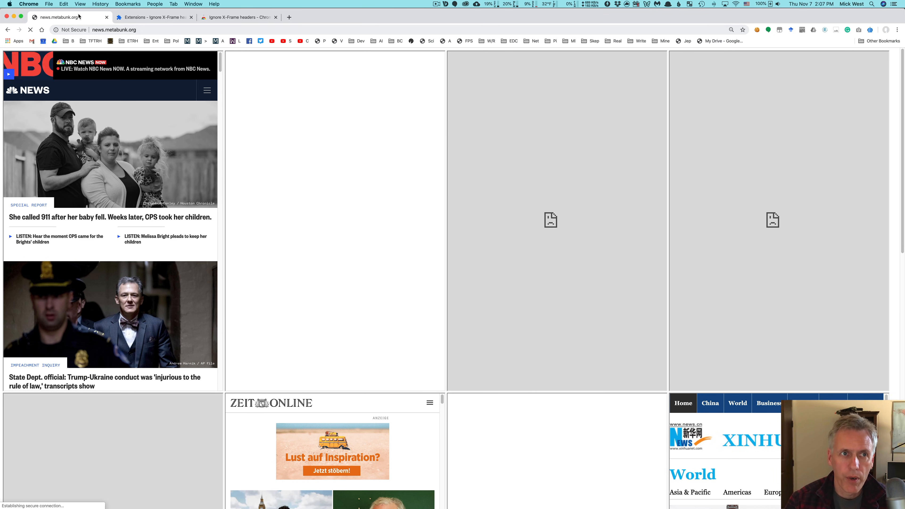
{"action": "left_click", "coordinate": [80, 5]}
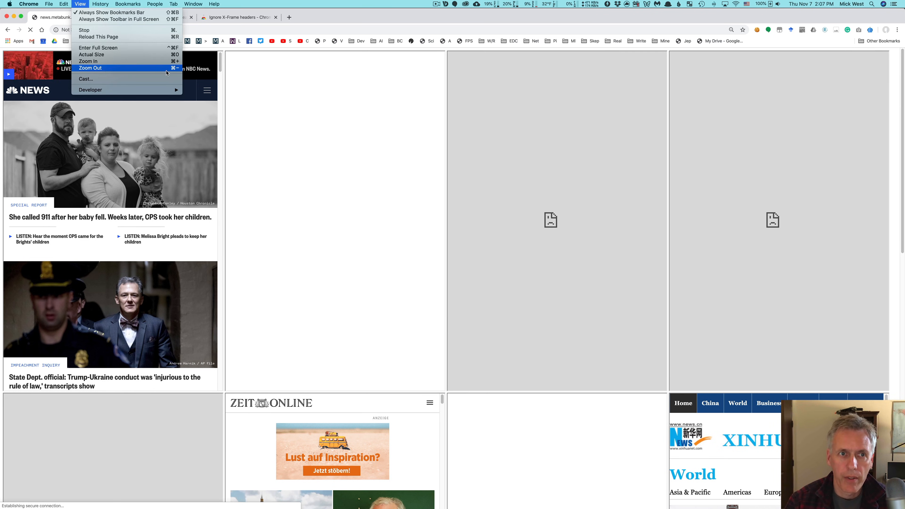
{"action": "mouse_move", "coordinate": [425, 108]}
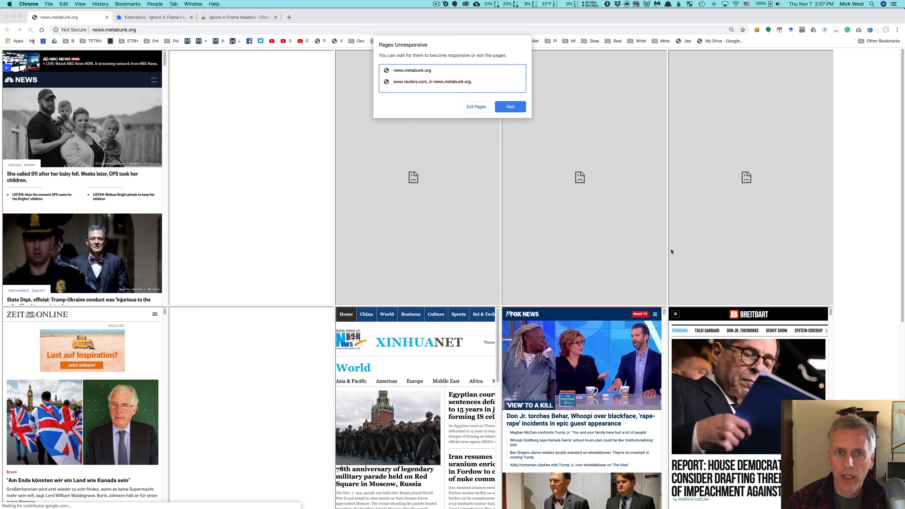
{"action": "left_click", "coordinate": [509, 107]}
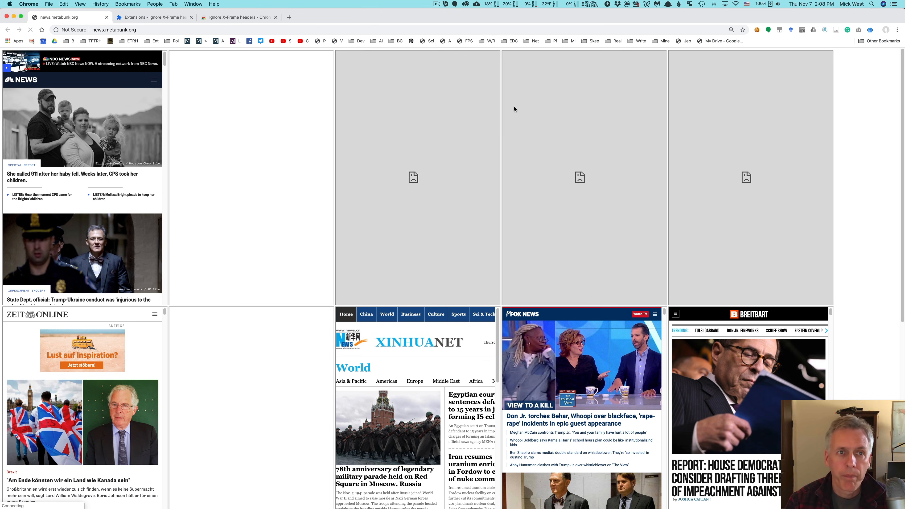
Enable the Ignore X-Frame headers extension so every site loads in the grid
{"action": "left_click", "coordinate": [237, 17]}
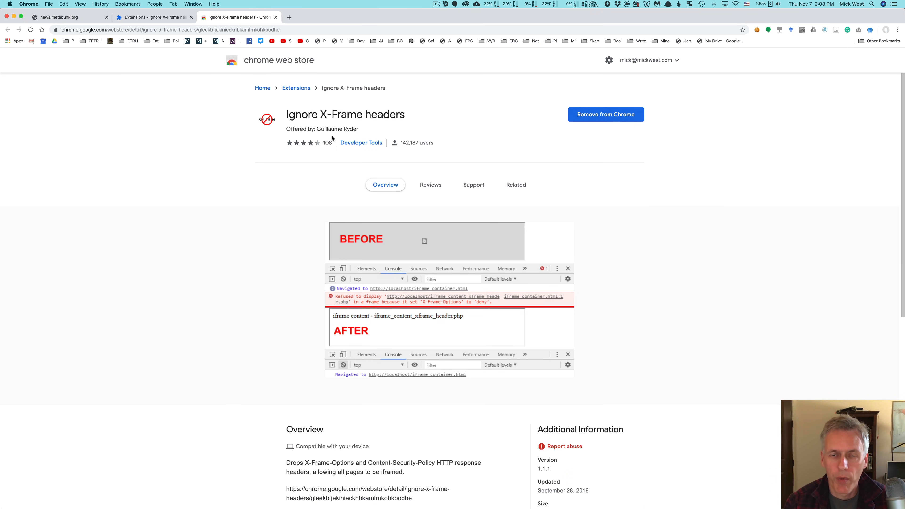
{"action": "mouse_move", "coordinate": [403, 123]}
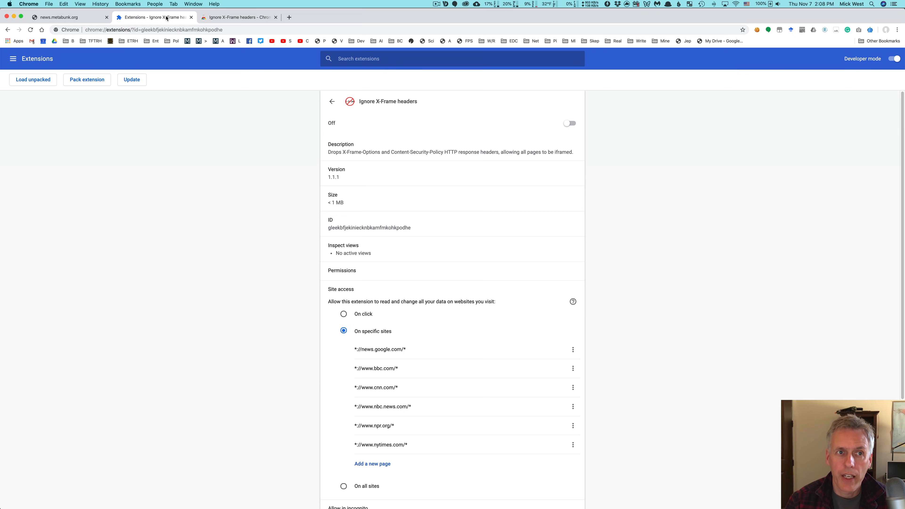
{"action": "scroll", "scroll_direction": "down", "scroll_amount": 3}
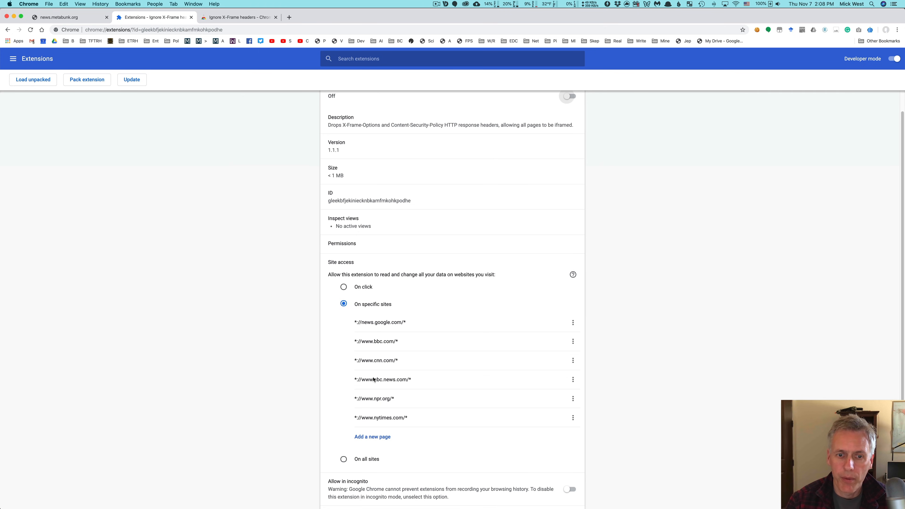
{"action": "mouse_move", "coordinate": [397, 363]}
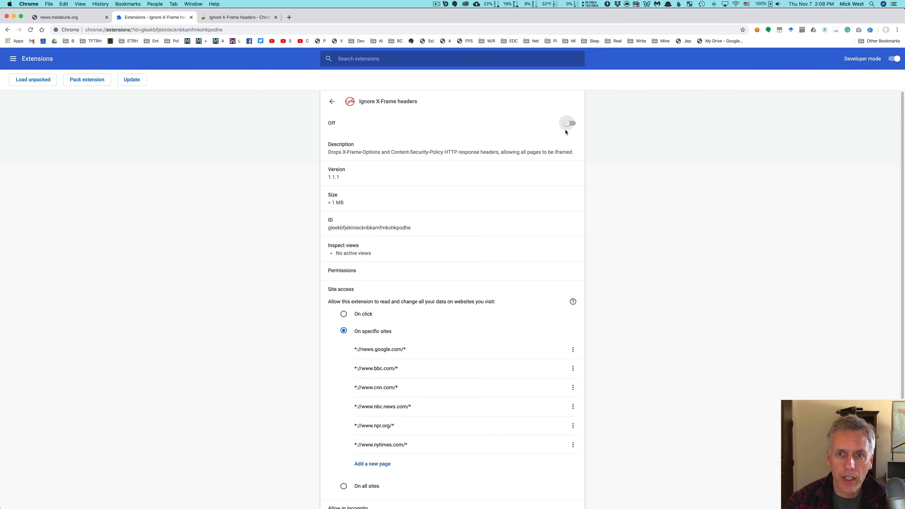
{"action": "left_click", "coordinate": [57, 16]}
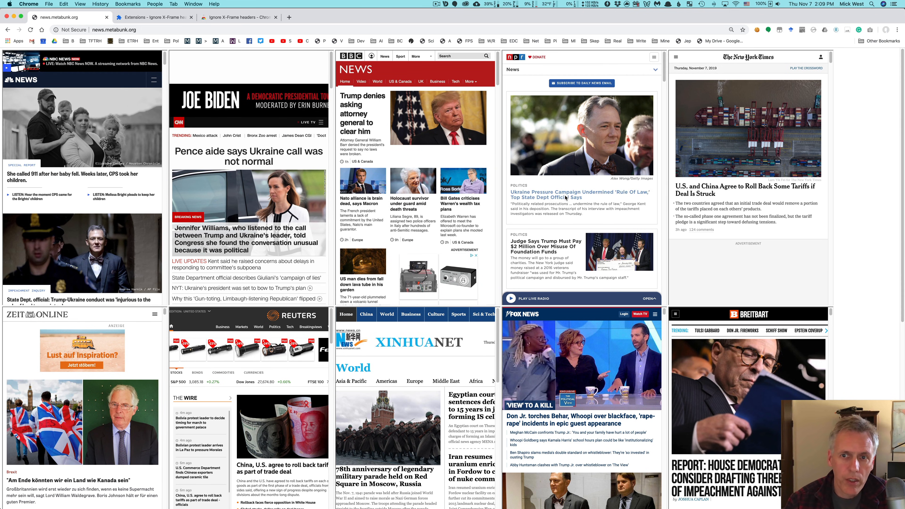
Open the BBC Trump story and the translated Zeit interview in new tabs, then return to the grid
{"action": "scroll", "scroll_direction": "down", "scroll_amount": 3}
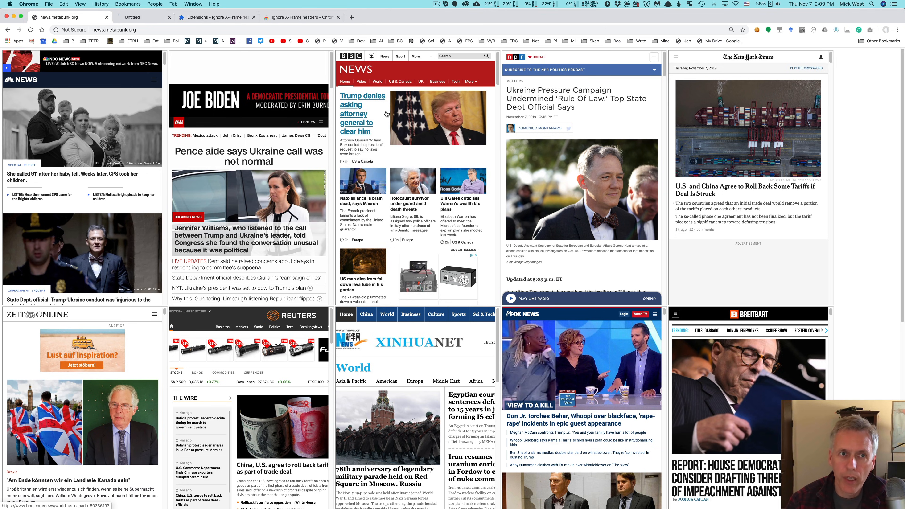
{"action": "left_click", "coordinate": [357, 114]}
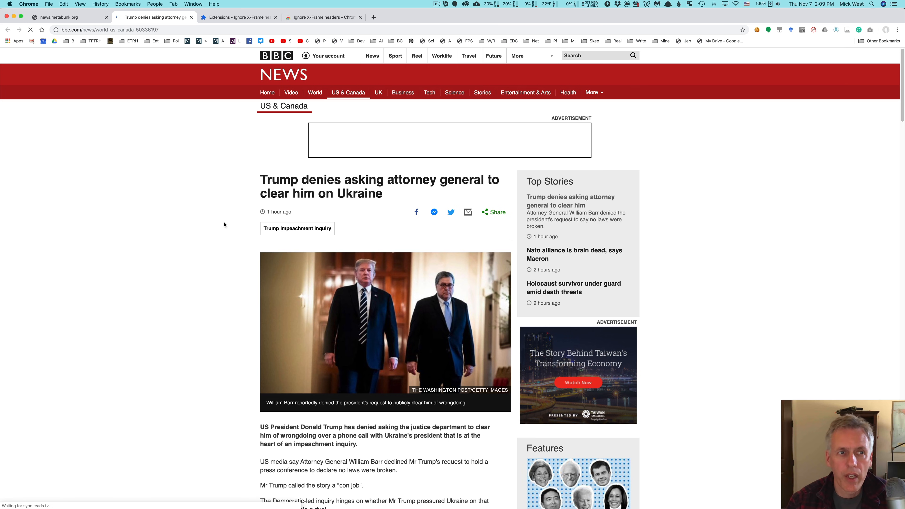
{"action": "left_click", "coordinate": [63, 17]}
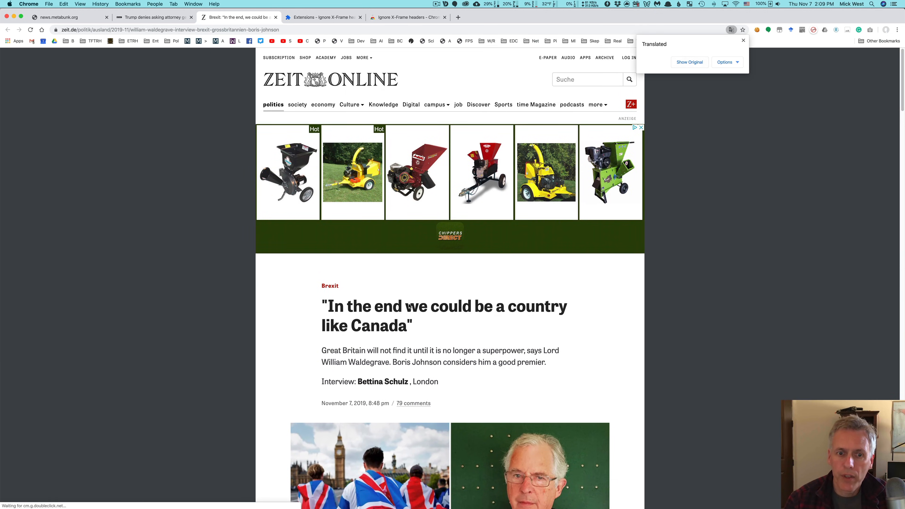
{"action": "scroll", "scroll_direction": "down", "scroll_amount": 3}
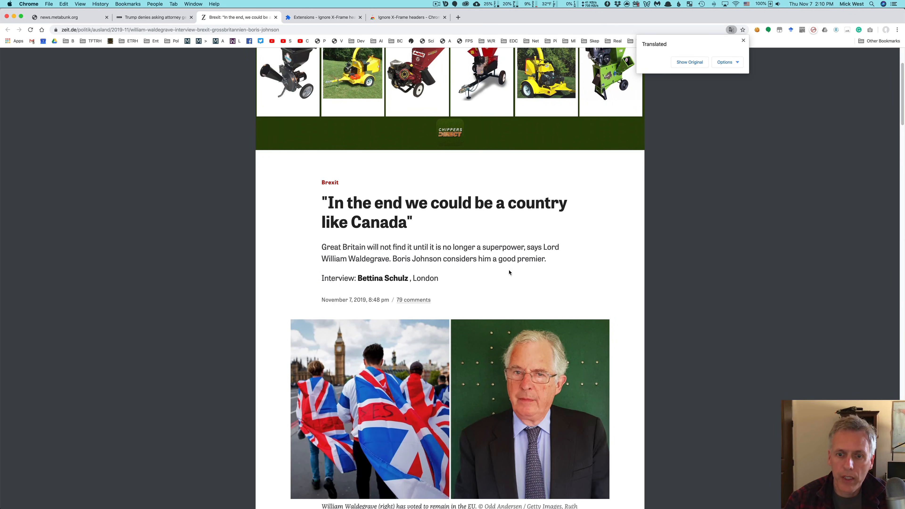
{"action": "scroll", "scroll_direction": "down", "scroll_amount": 3}
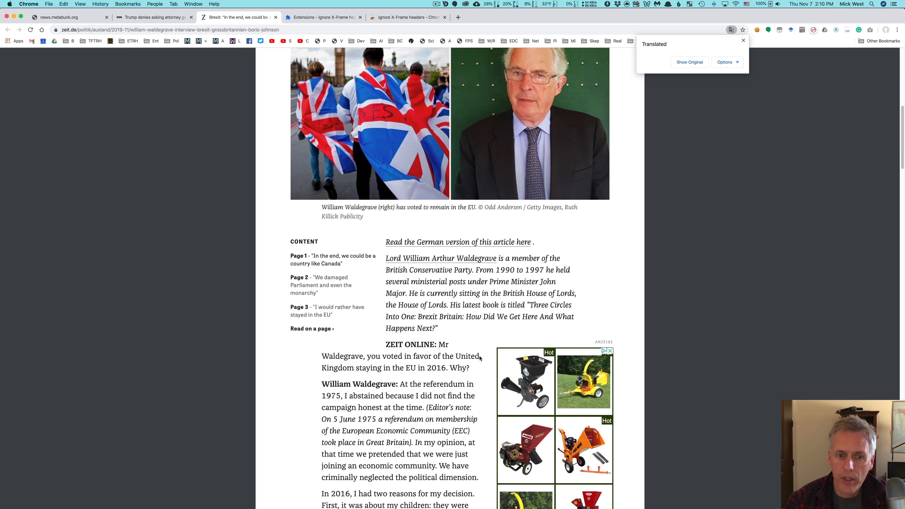
{"action": "left_click", "coordinate": [62, 17]}
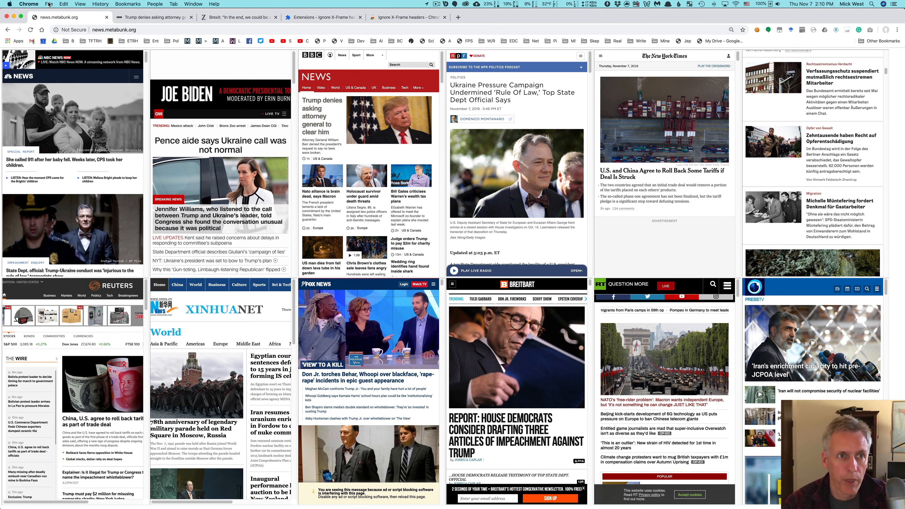
View the source of news.metabunk.org through View > Developer and enlarge its text
{"action": "left_click", "coordinate": [47, 4]}
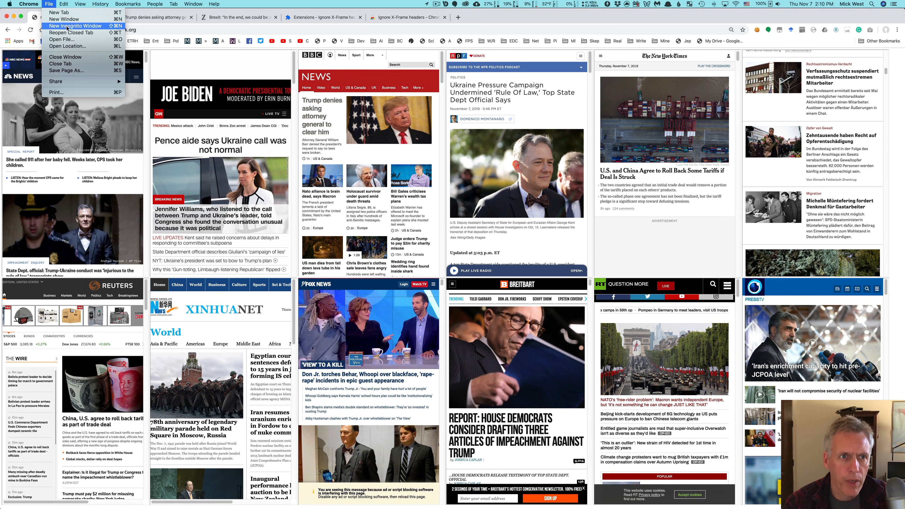
{"action": "left_click", "coordinate": [80, 4]}
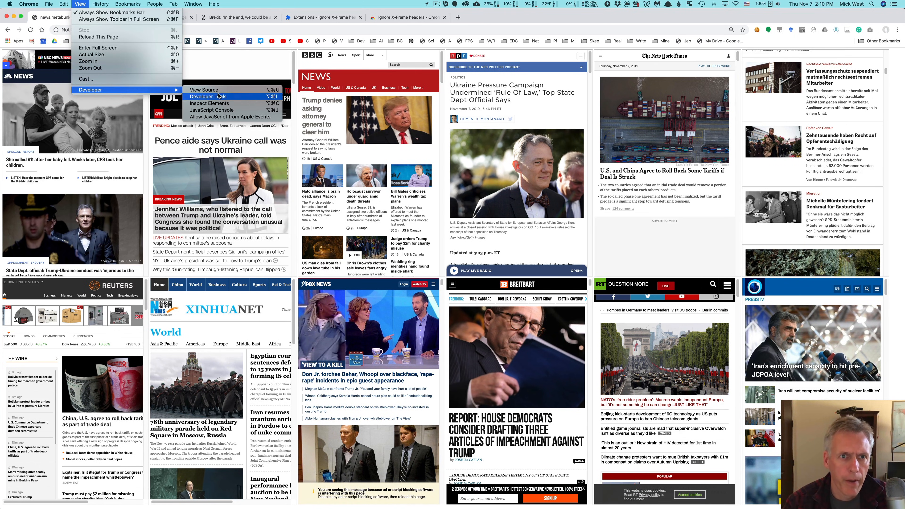
{"action": "left_click", "coordinate": [191, 89]}
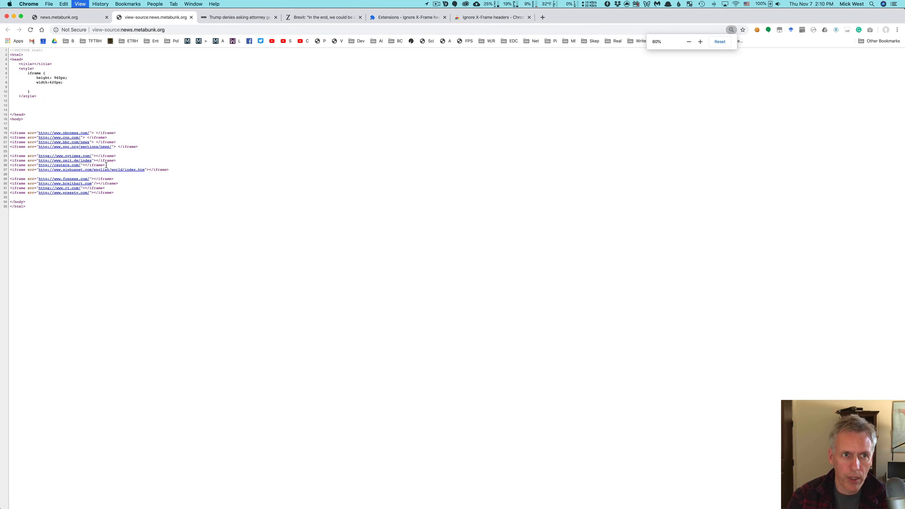
{"action": "left_click", "coordinate": [700, 42]}
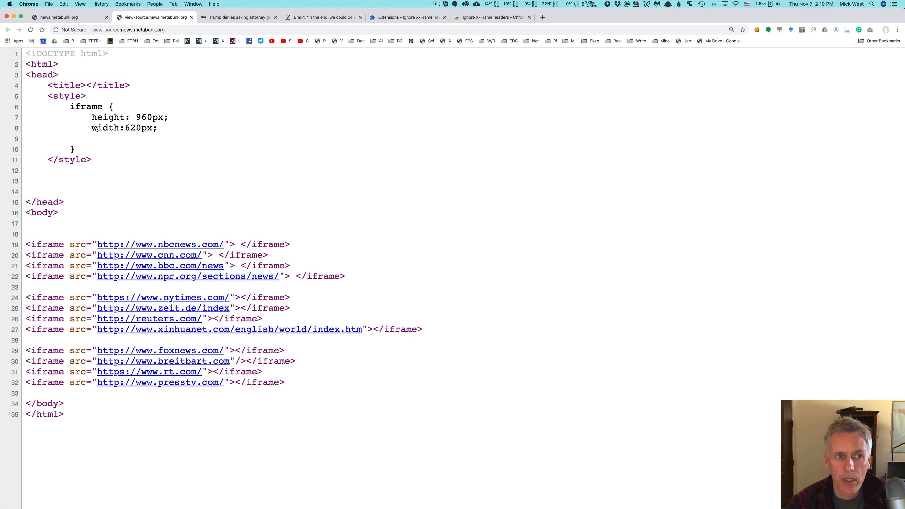
{"action": "mouse_move", "coordinate": [130, 150]}
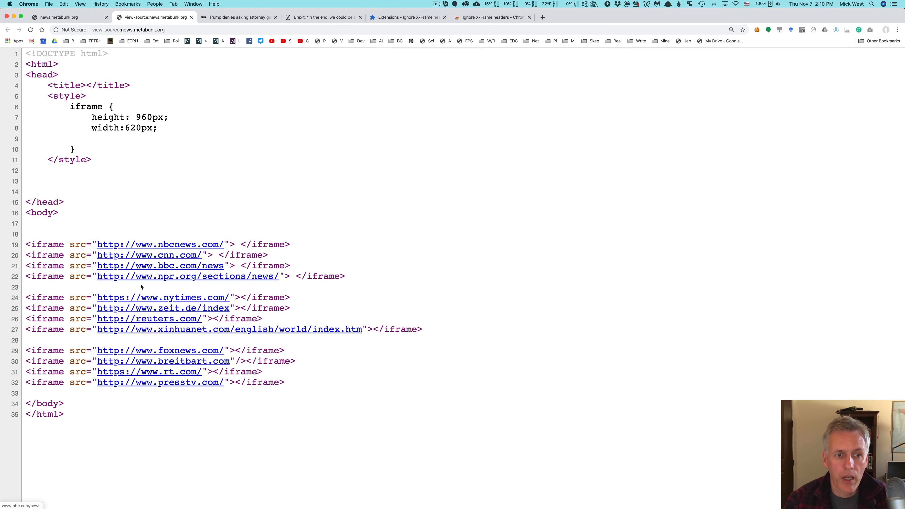
{"action": "mouse_move", "coordinate": [243, 227]}
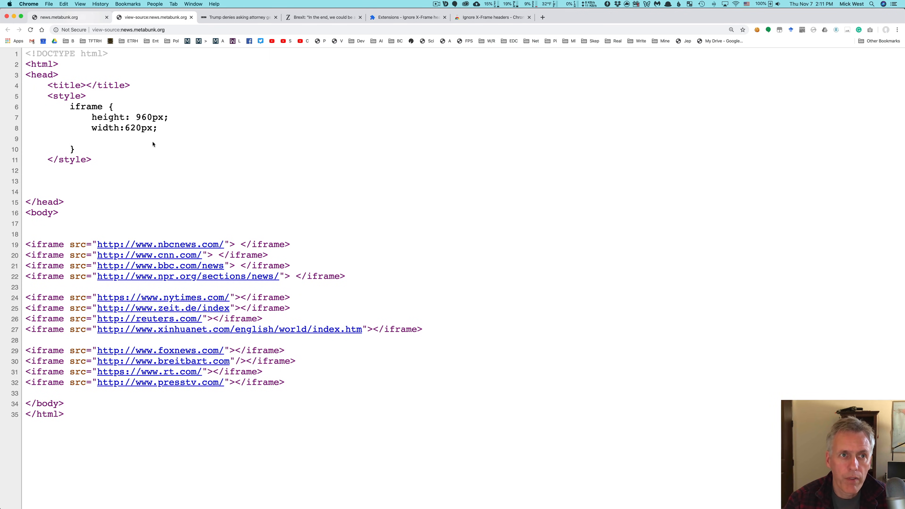
Return to the news grid and zoom out twice so all twelve sites fit
{"action": "left_click", "coordinate": [54, 17]}
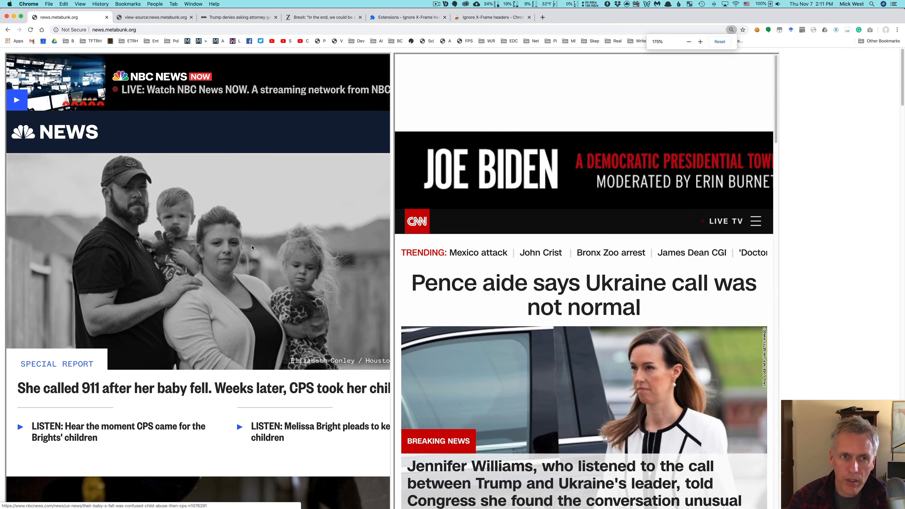
{"action": "left_click", "coordinate": [688, 41]}
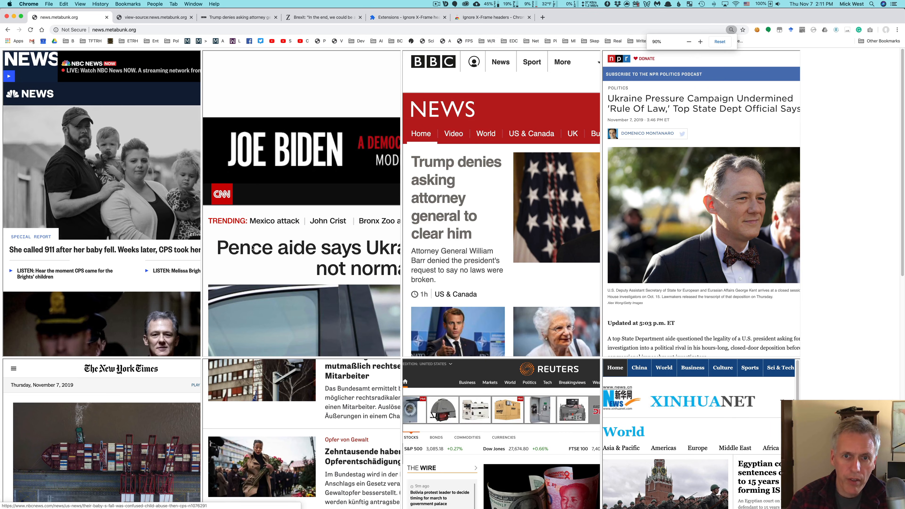
{"action": "left_click", "coordinate": [688, 41]}
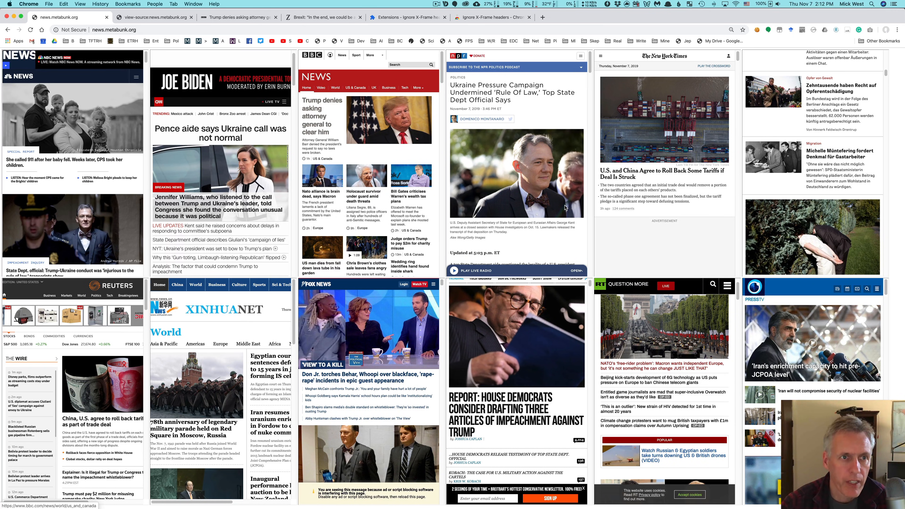
{"action": "mouse_move", "coordinate": [541, 183]}
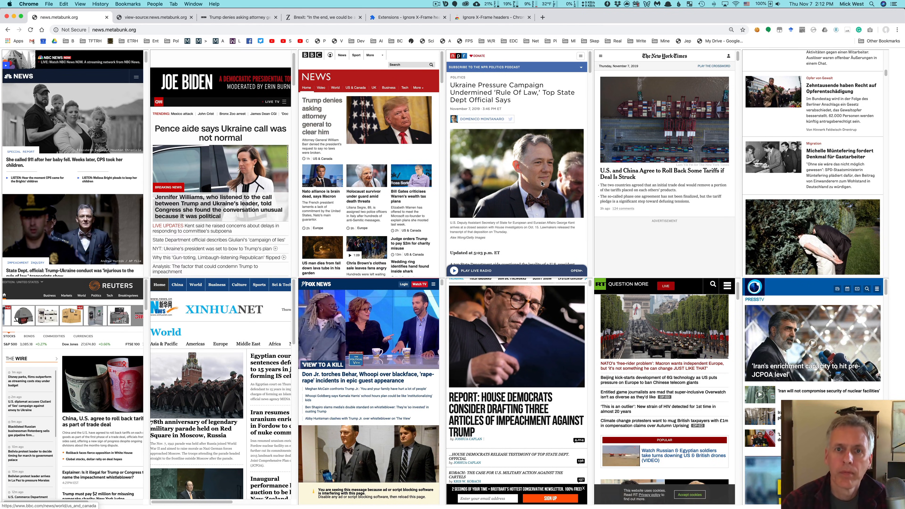